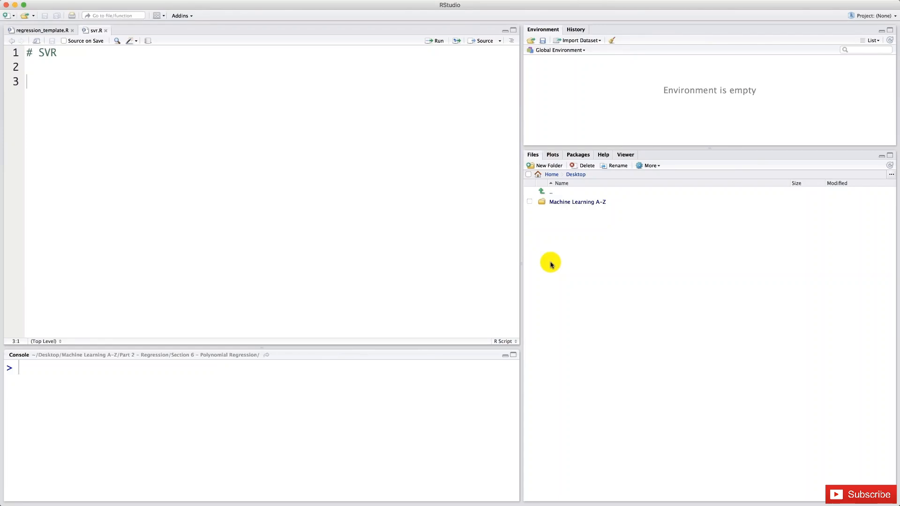
mouse_move(617, 248)
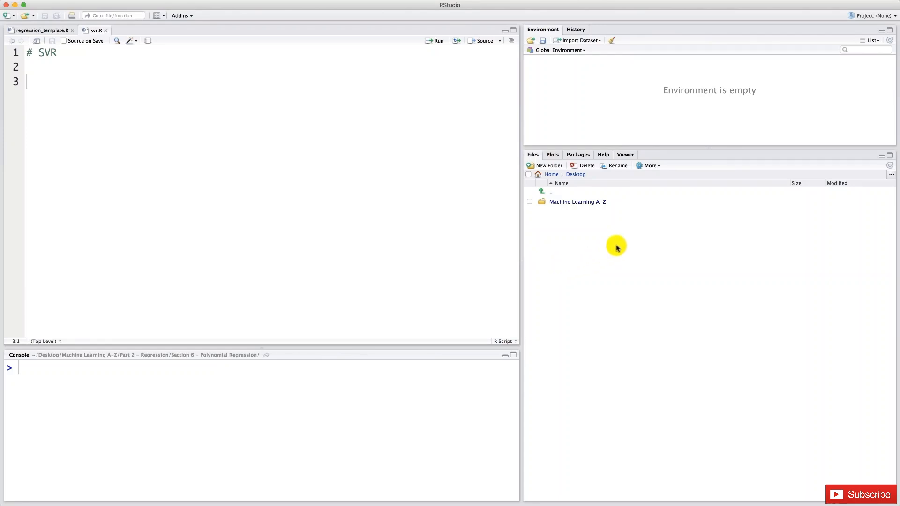
mouse_move(579, 224)
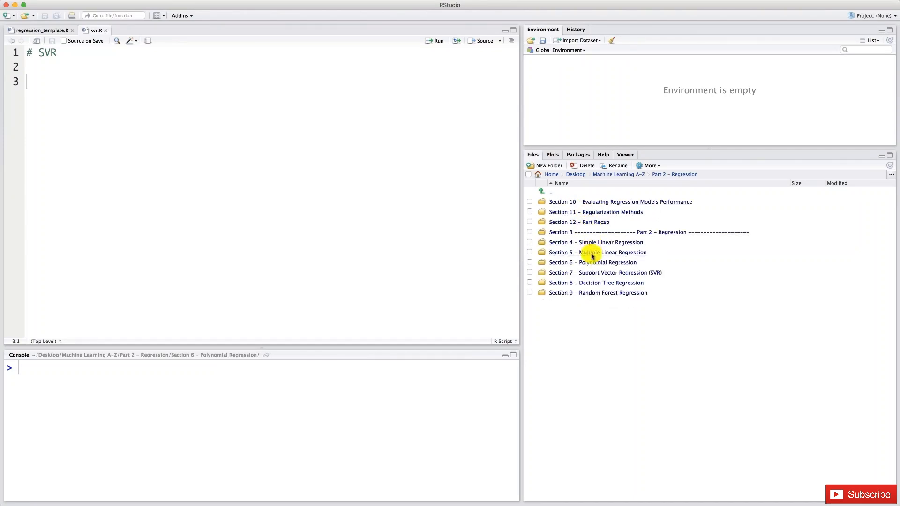
mouse_move(592, 274)
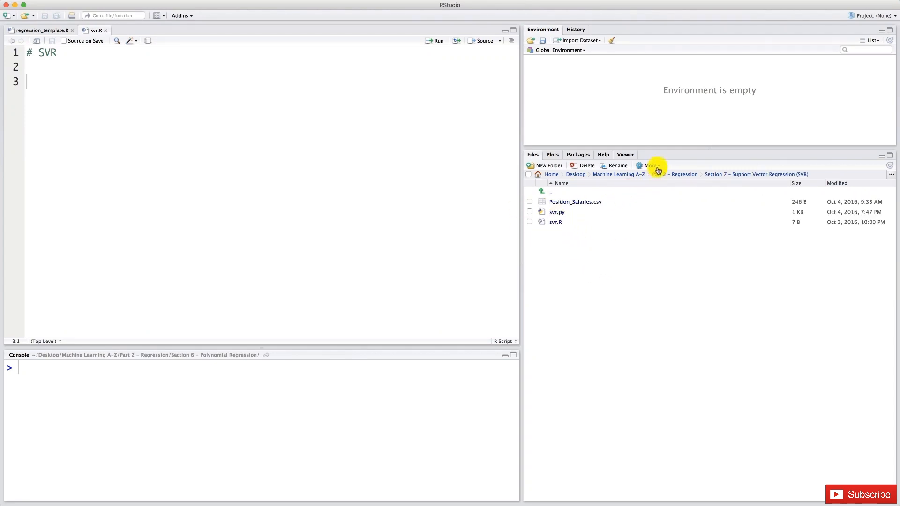
Step: Set the Section 7 SVR folder as the working directory via More > Set As Working Directory
left_click(651, 166)
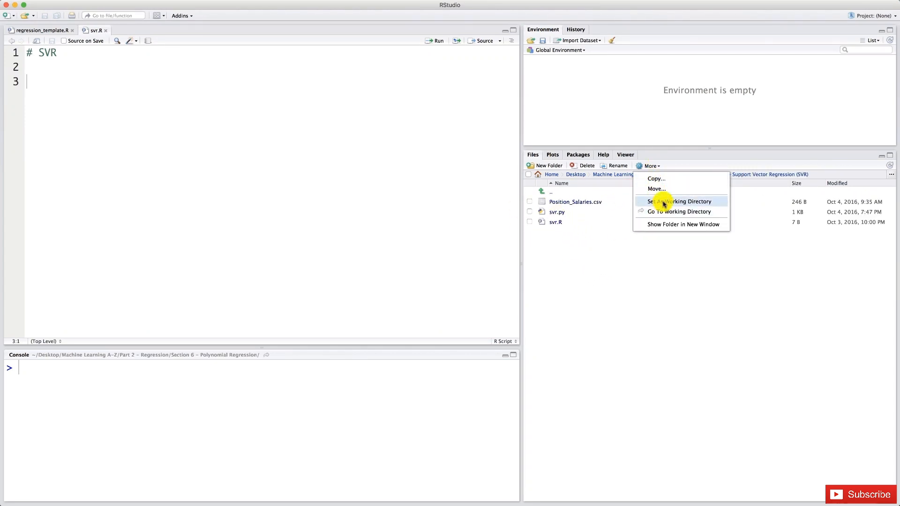
left_click(680, 202)
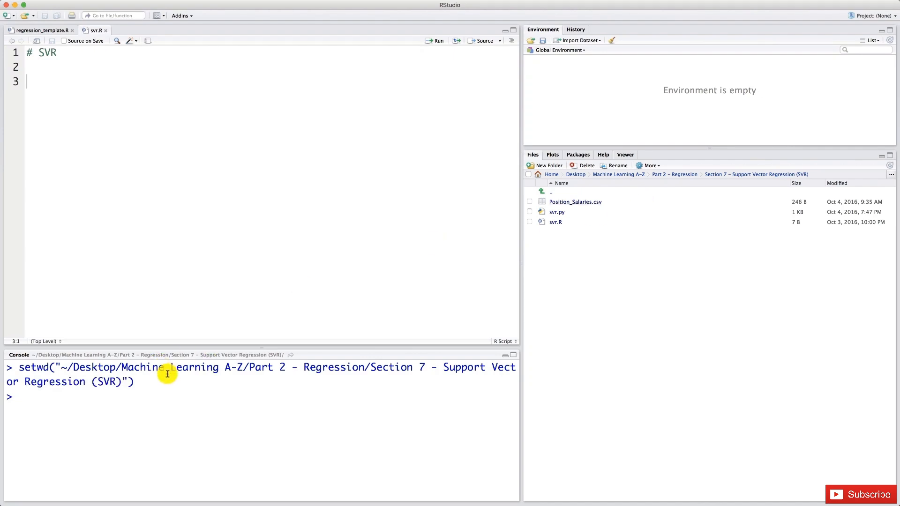
mouse_move(171, 370)
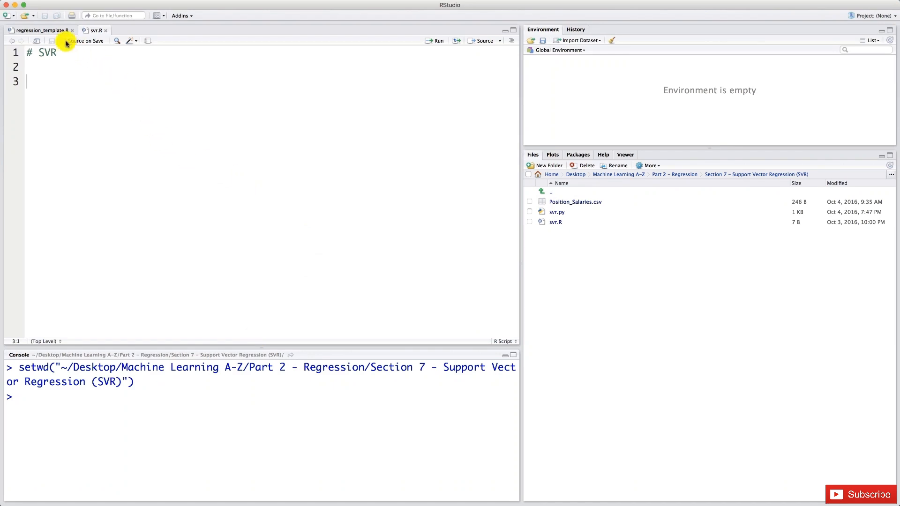
Step: Copy the regression template into svr.R and rename its comments and ggtitle to SVR
left_click(41, 30)
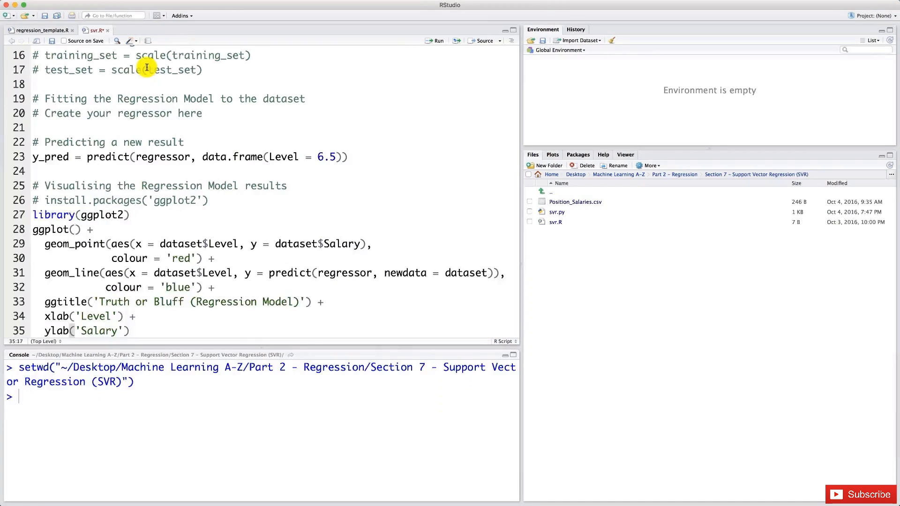
mouse_move(198, 142)
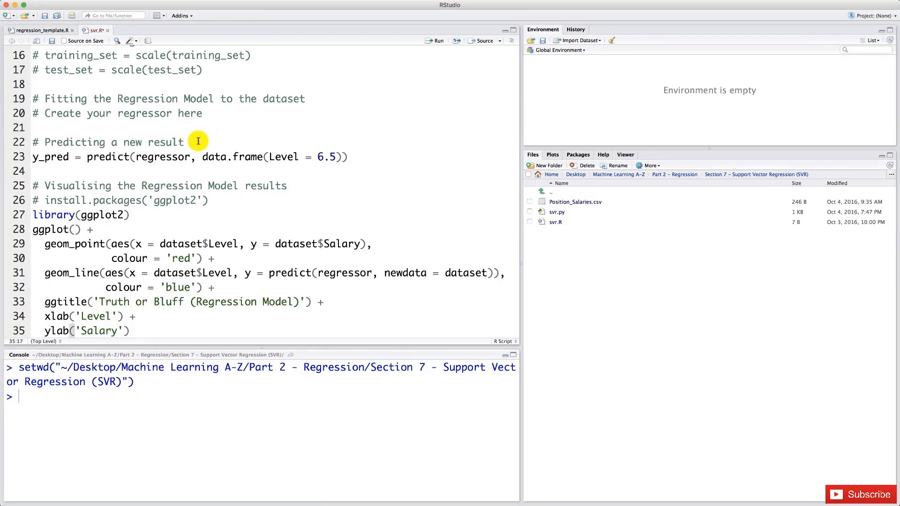
mouse_move(252, 292)
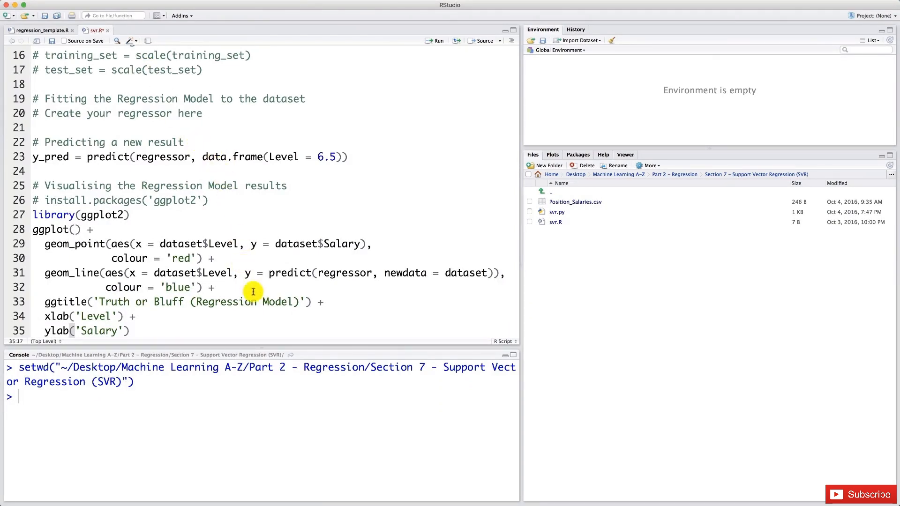
double_click(226, 301)
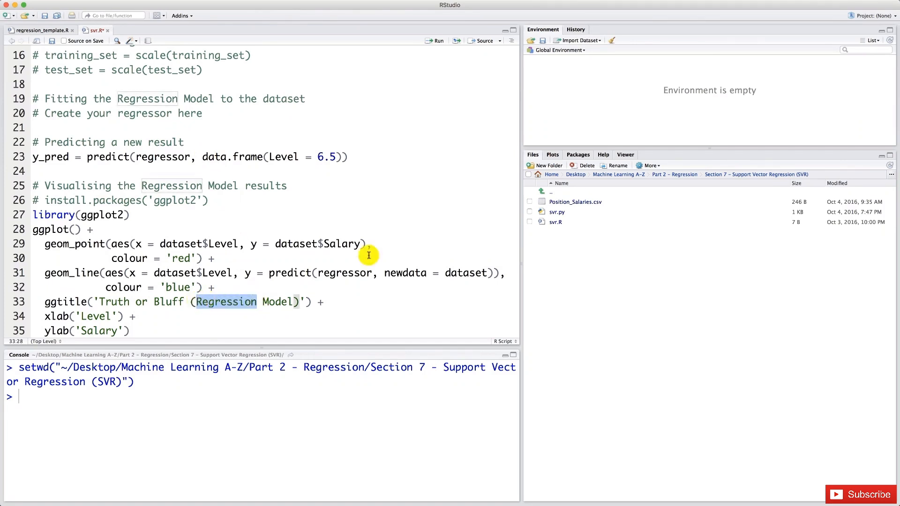
type("SVR")
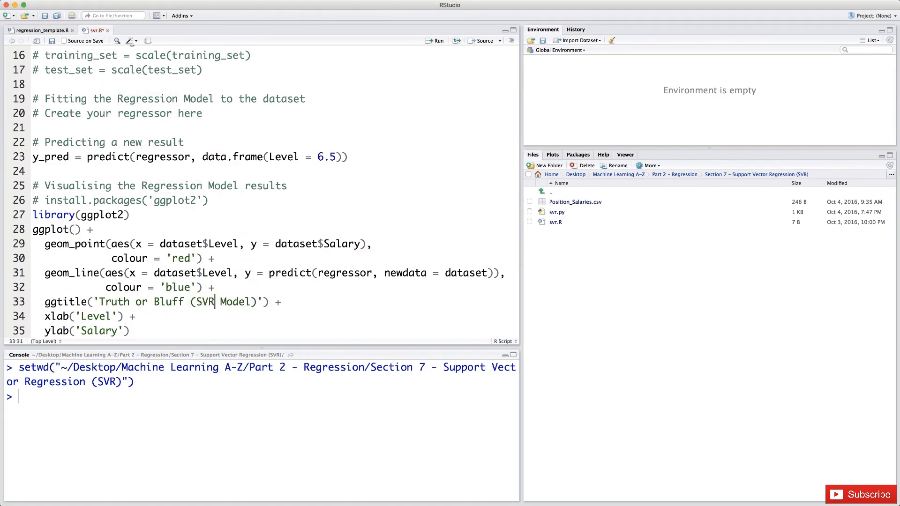
key("Backspace")
type("S")
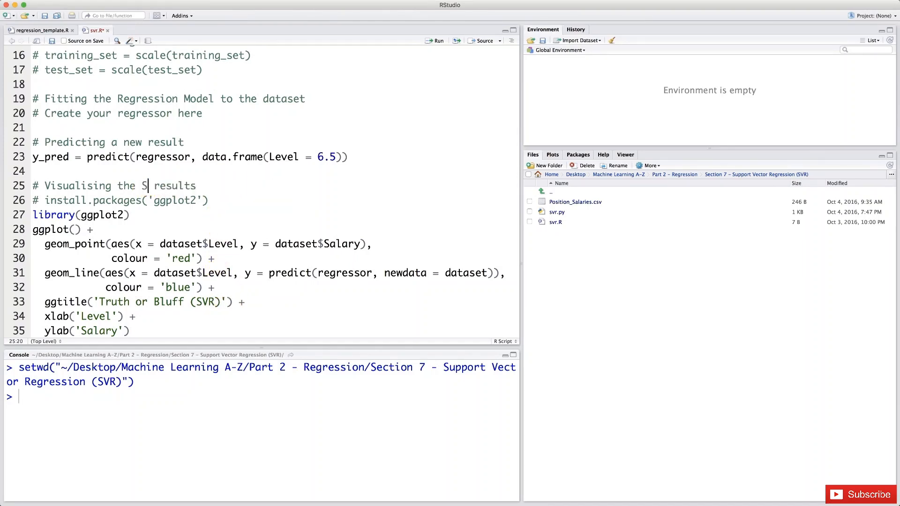
type("VR")
left_click(169, 98)
type("SV")
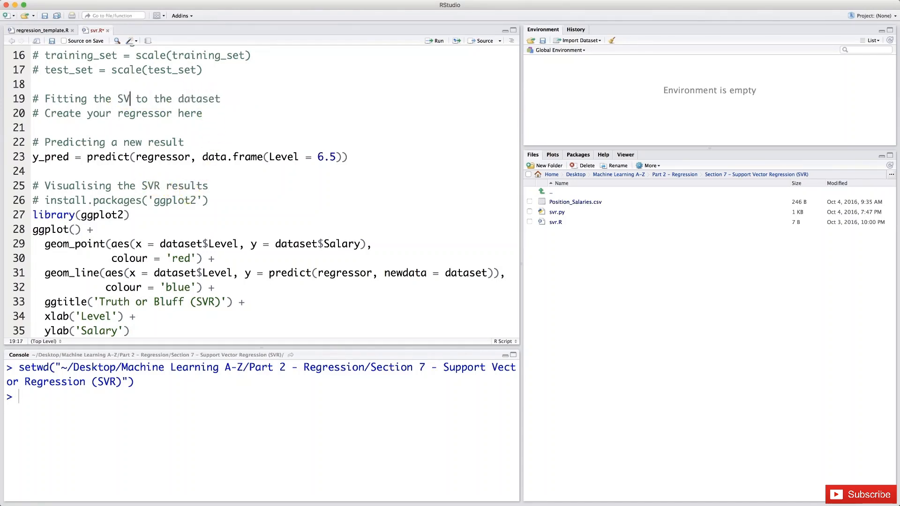
type("R")
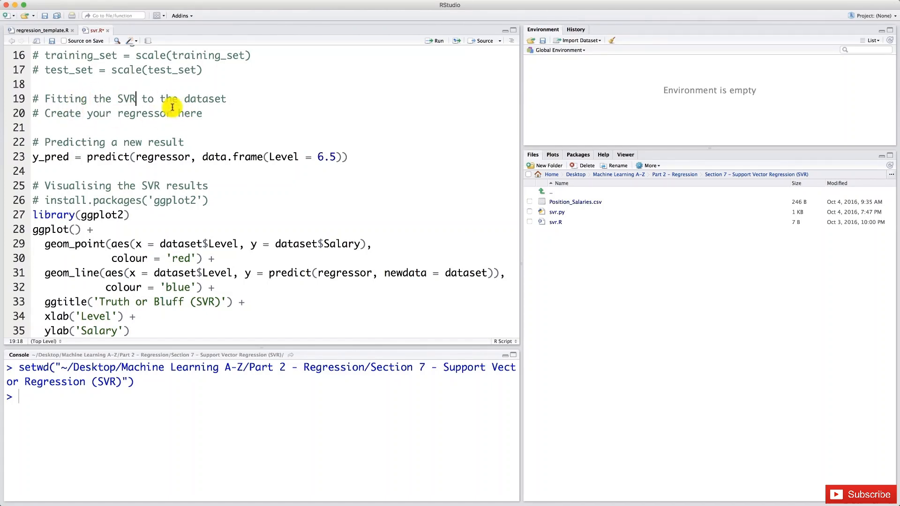
mouse_move(234, 113)
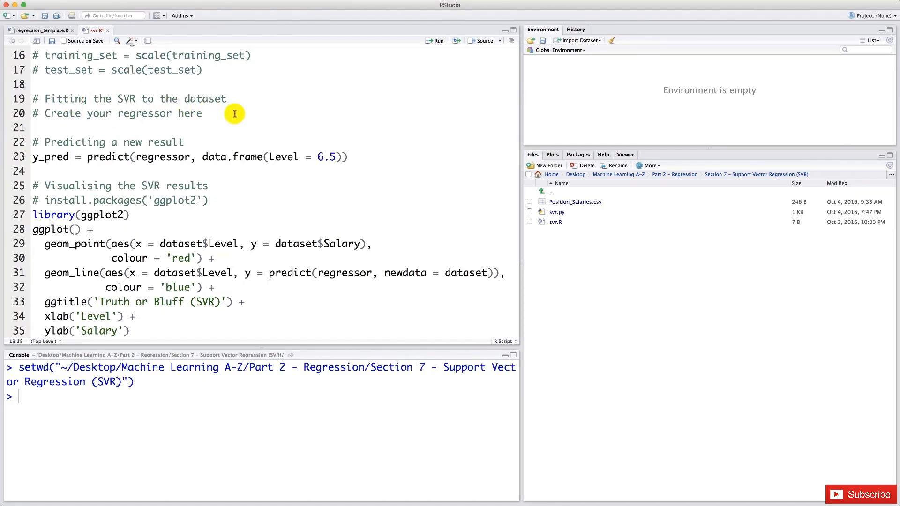
Step: Delete the 'Create your regressor here' placeholder, leaving line 20 blank for code
triple_click(118, 113)
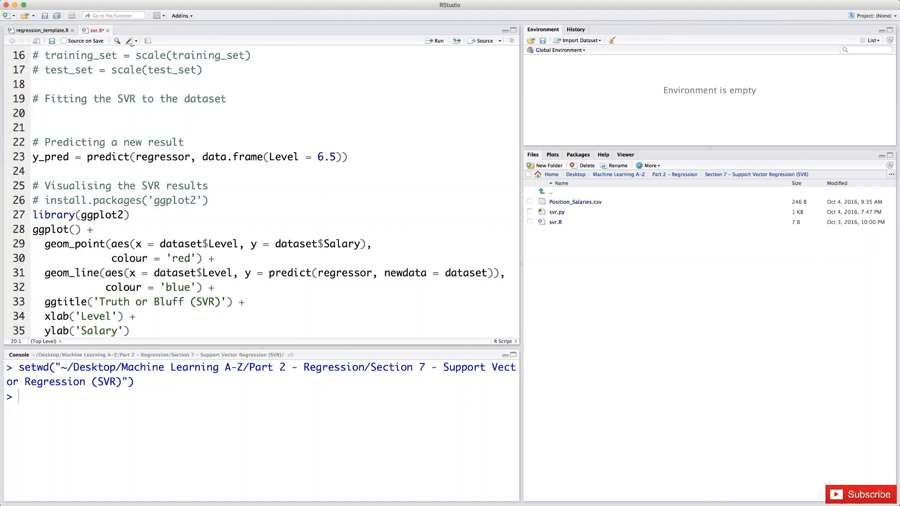
left_click(34, 113)
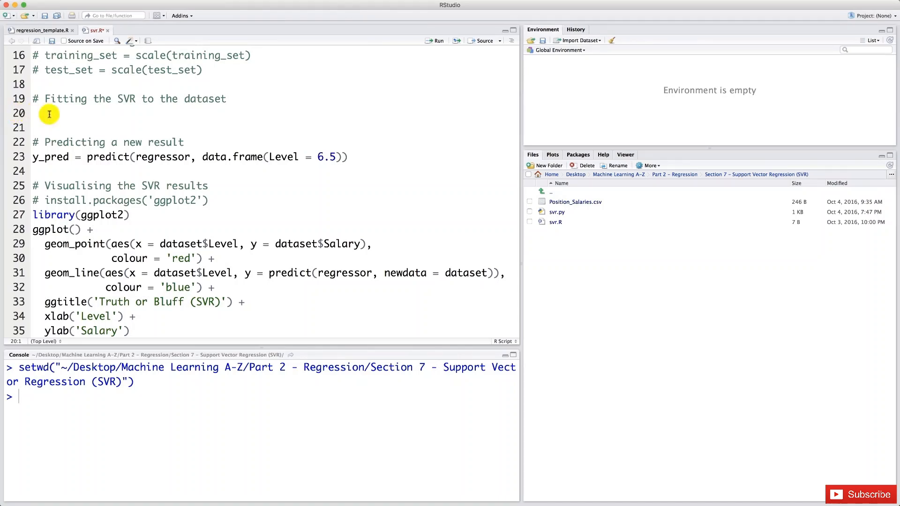
Step: Check installed packages and write install.packages('e1071') under the SVR fitting comment
left_click(579, 155)
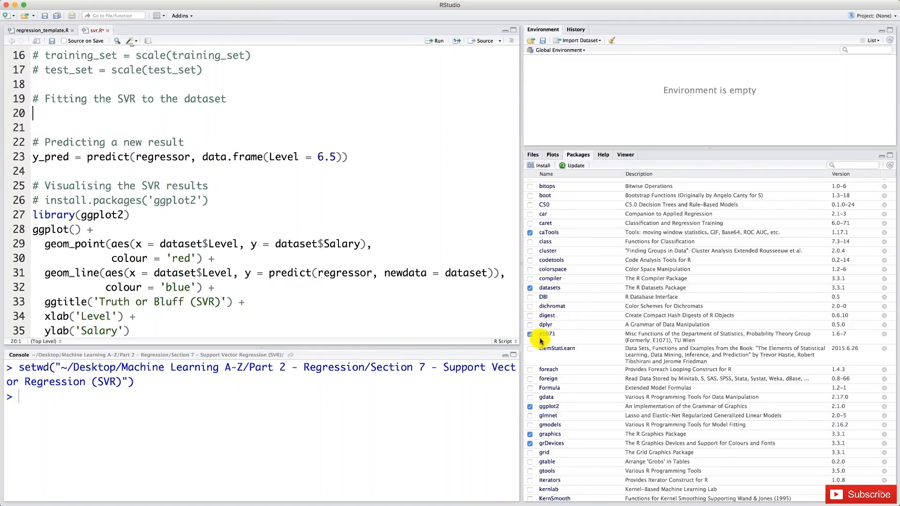
mouse_move(344, 159)
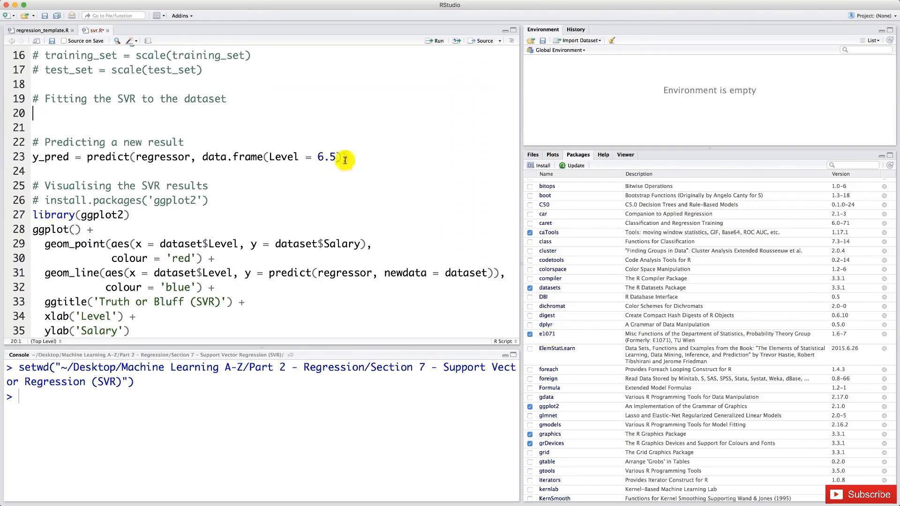
type(")")
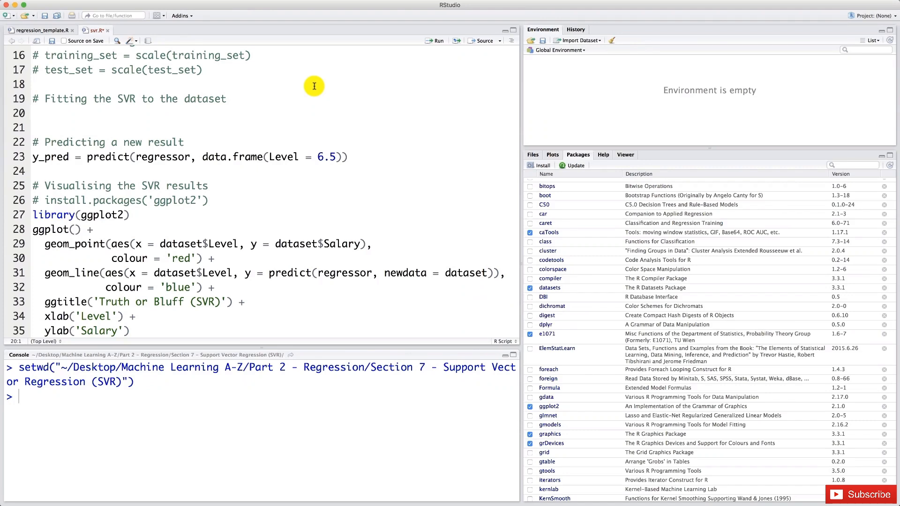
type("install.packages()")
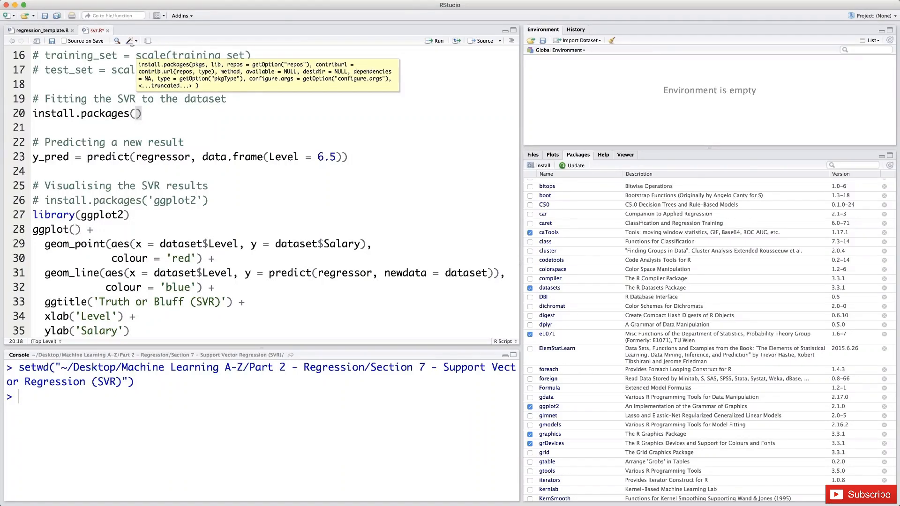
type("''")
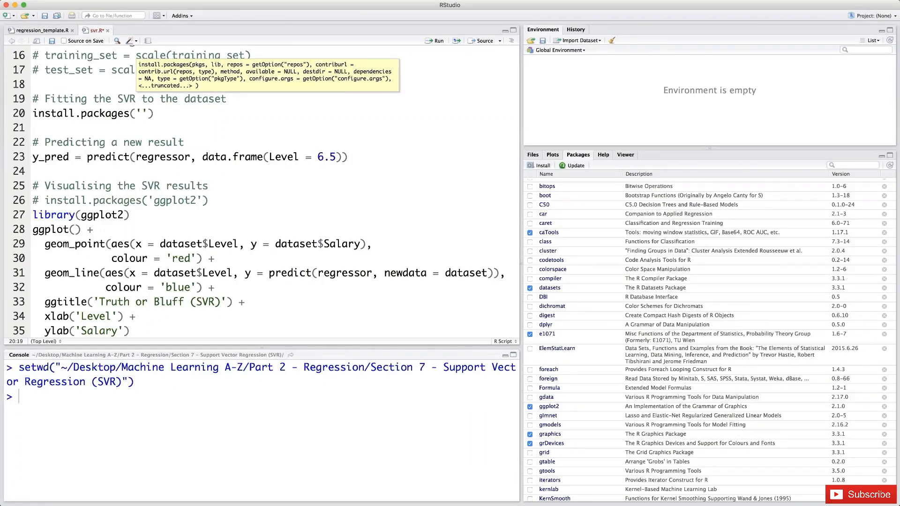
type("e")
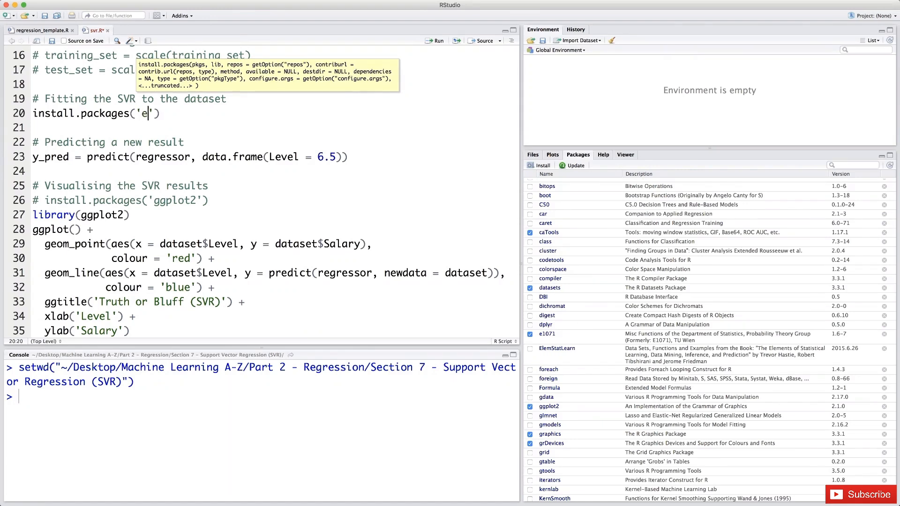
type("1071")
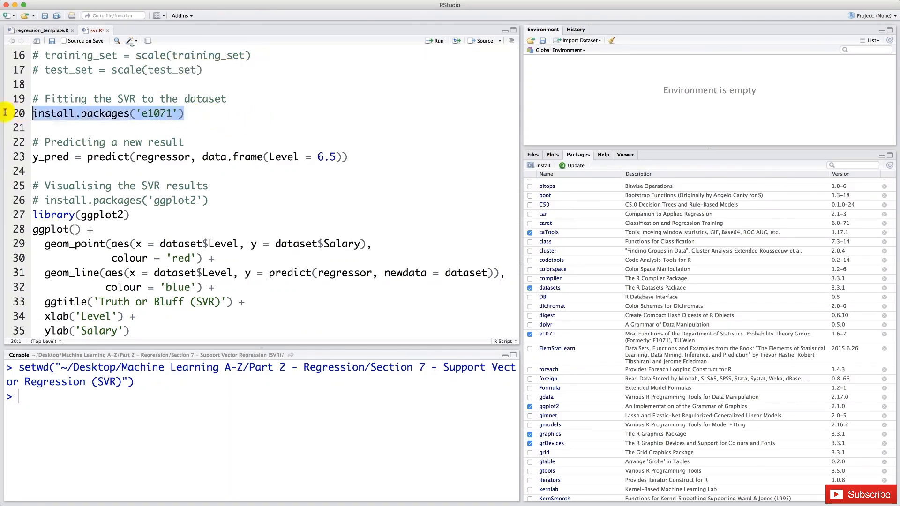
mouse_move(84, 103)
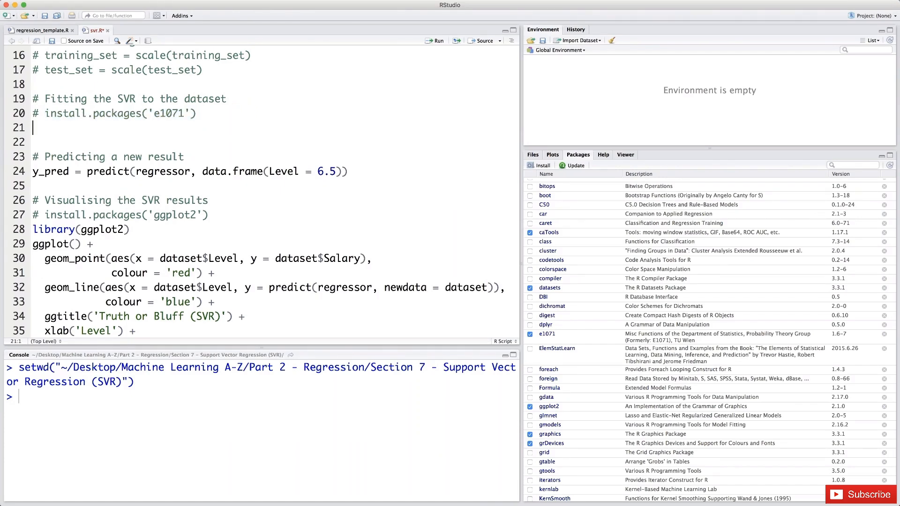
Step: Add library(e1071) on line 21 to load the package
type("l")
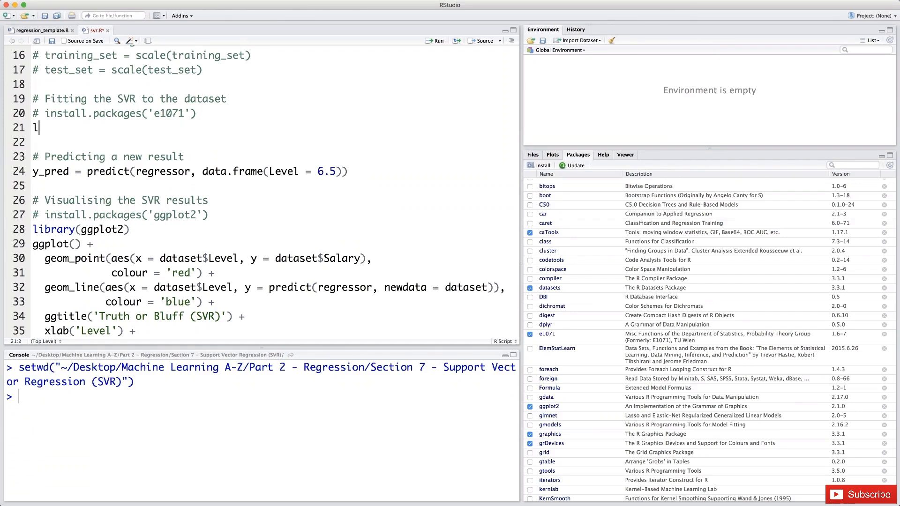
type("ibrary")
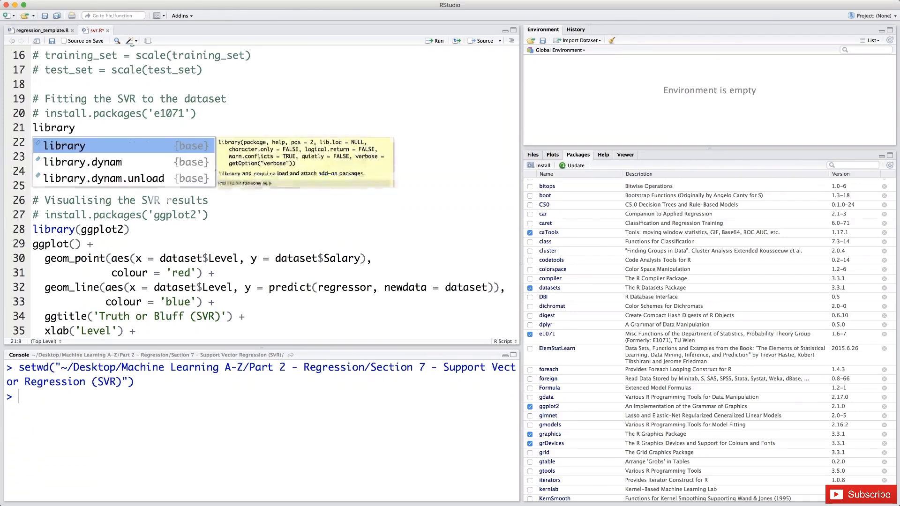
type("(e1071")
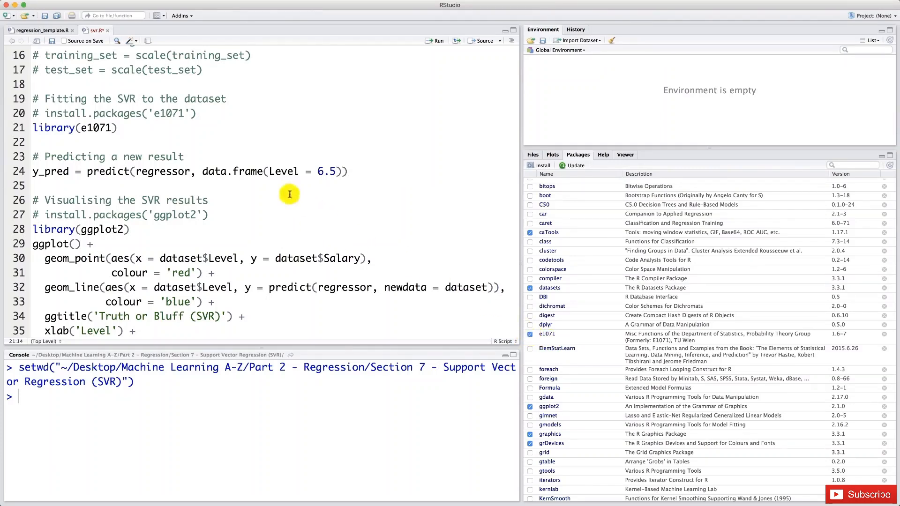
mouse_move(105, 127)
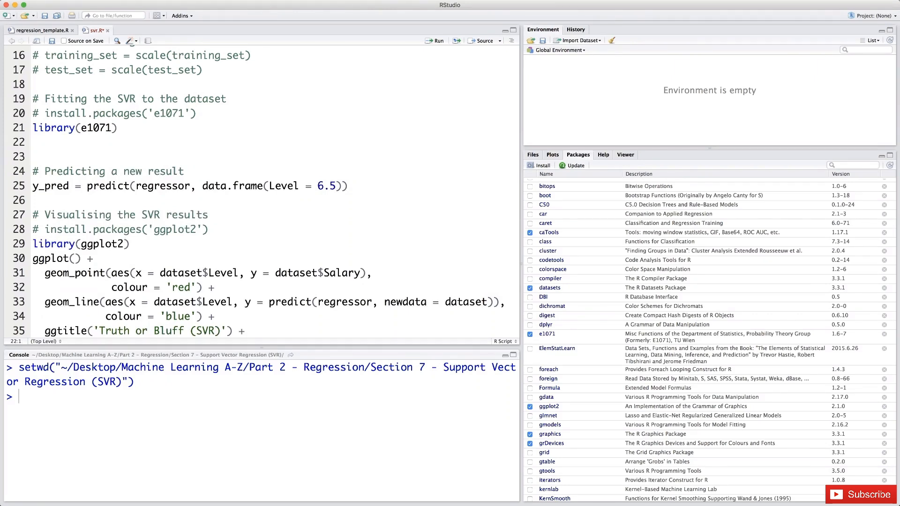
Step: Start the model with regressor = svm() on line 22
type("regressor =")
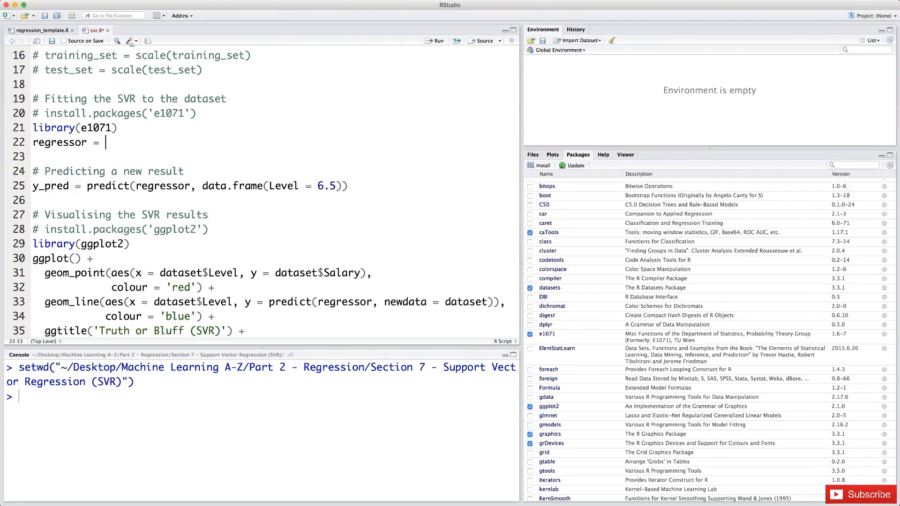
type("sv")
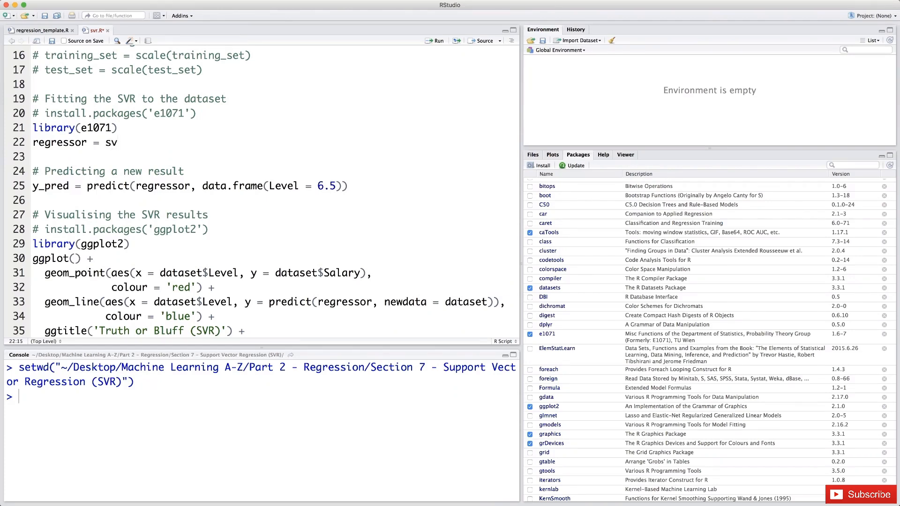
type("m()")
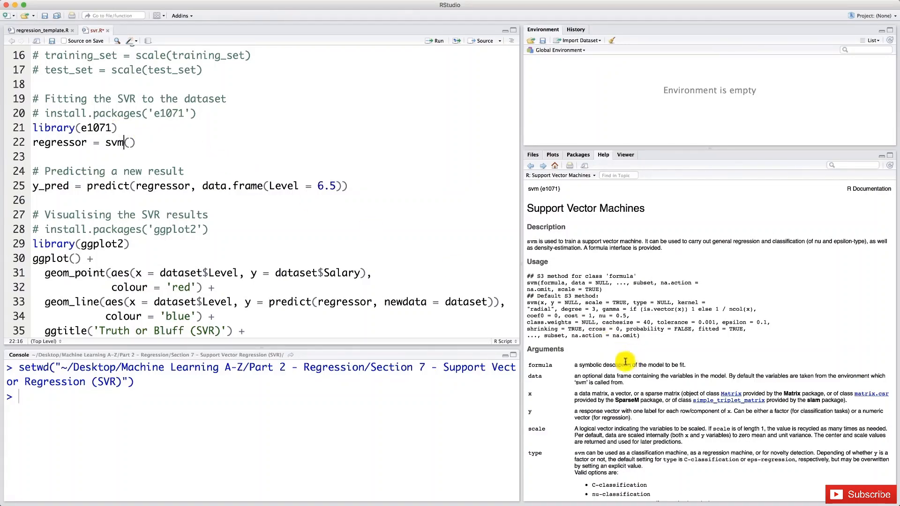
mouse_move(661, 365)
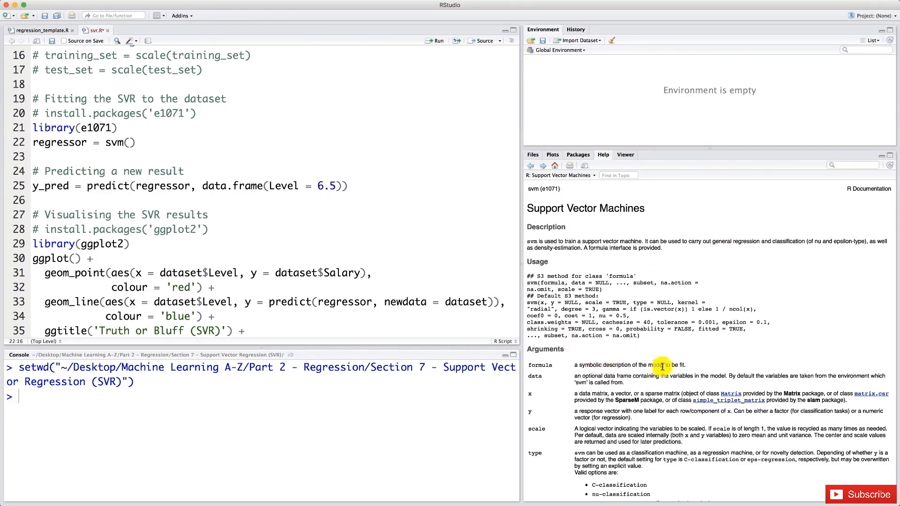
mouse_move(147, 156)
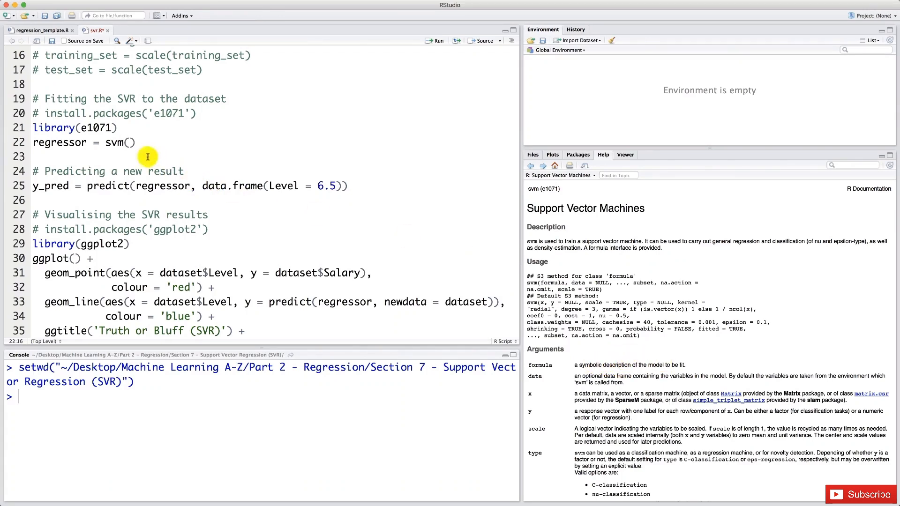
Step: Add the first argument formula = Salary ~ . inside the svm call, consulting the svm help
type("formul")
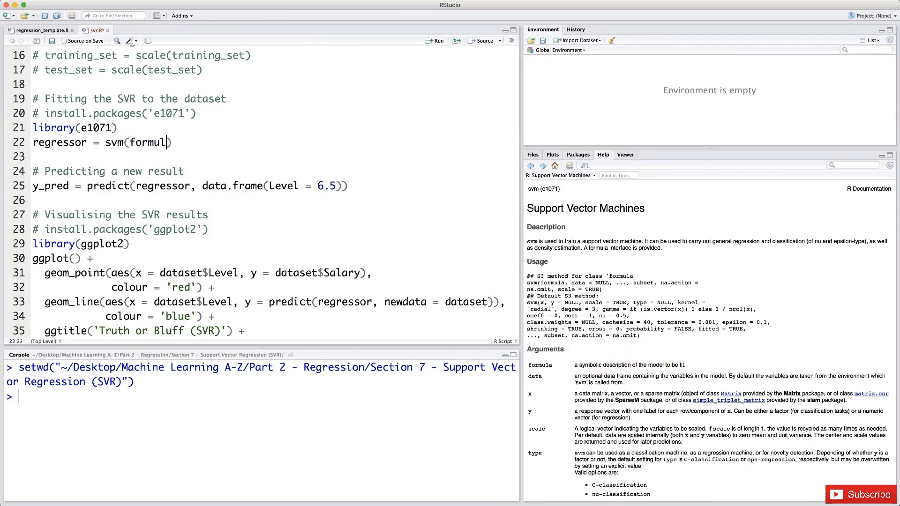
type("a =")
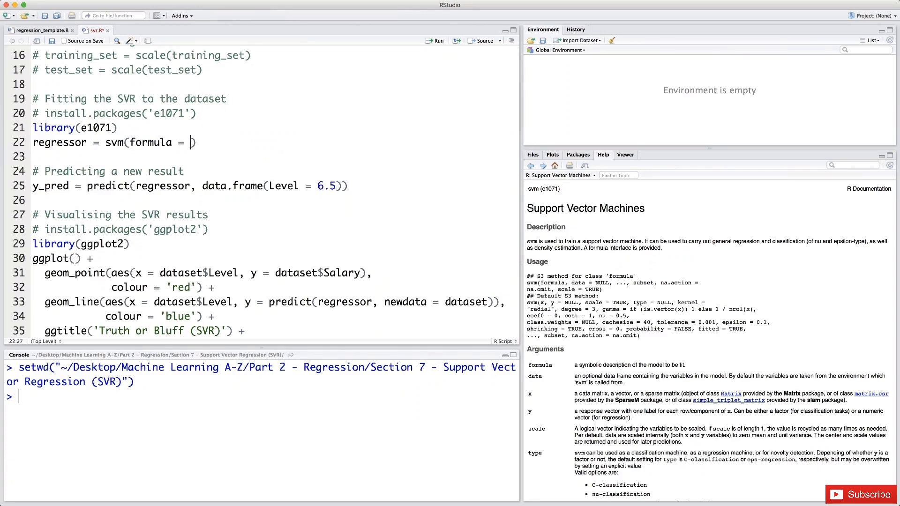
type("Salary ~ .")
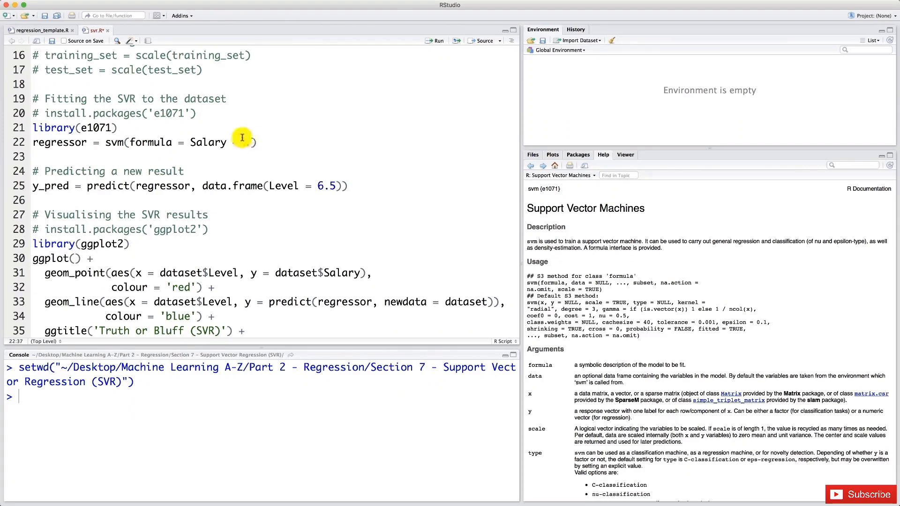
mouse_move(245, 145)
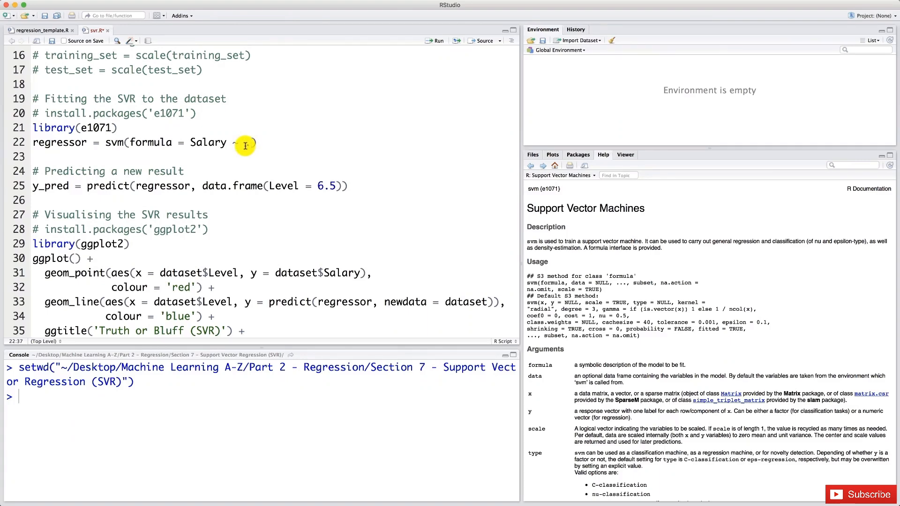
scroll("up", 3)
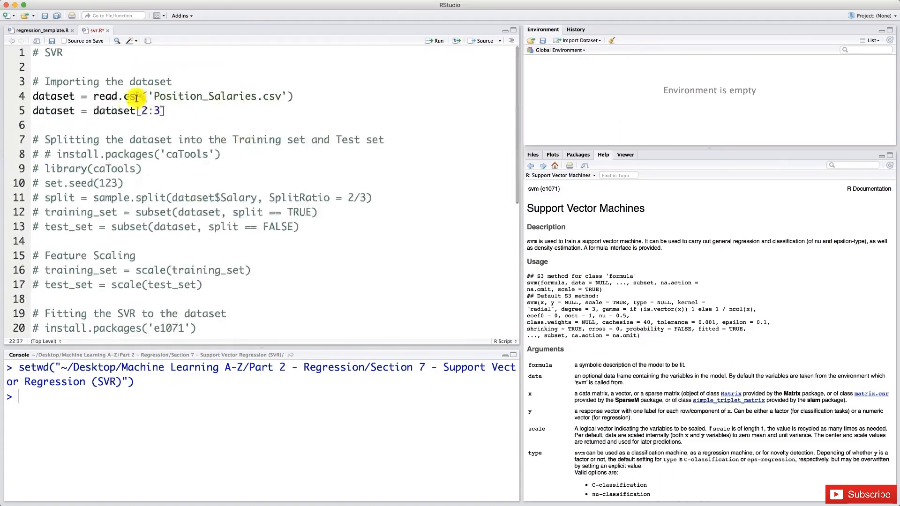
scroll("down", 3)
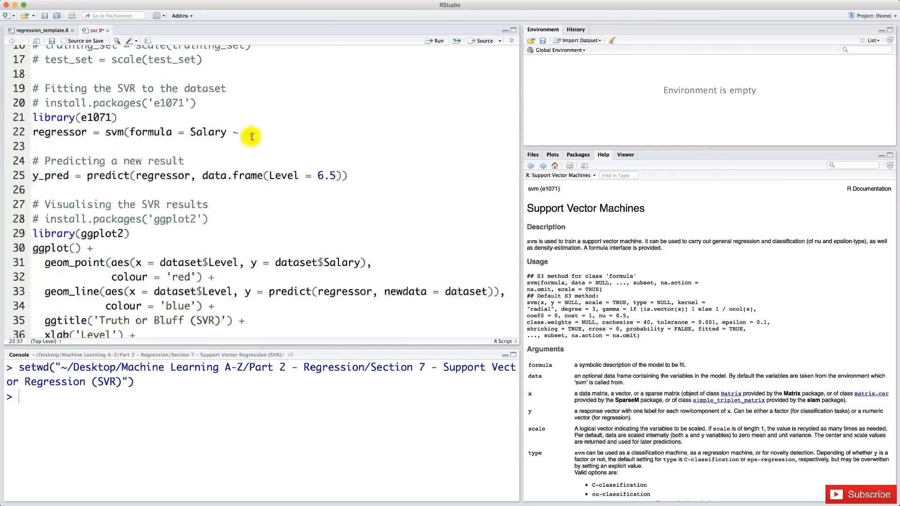
mouse_move(249, 132)
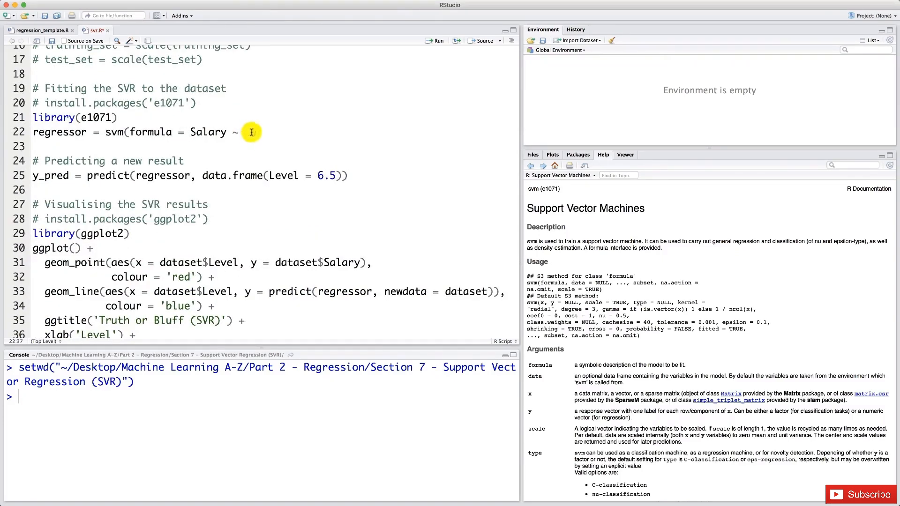
mouse_move(250, 138)
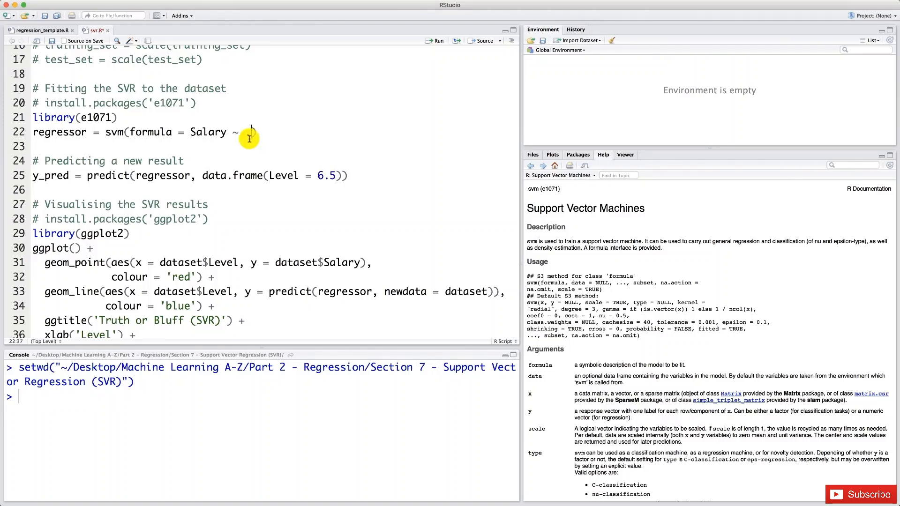
type(".")
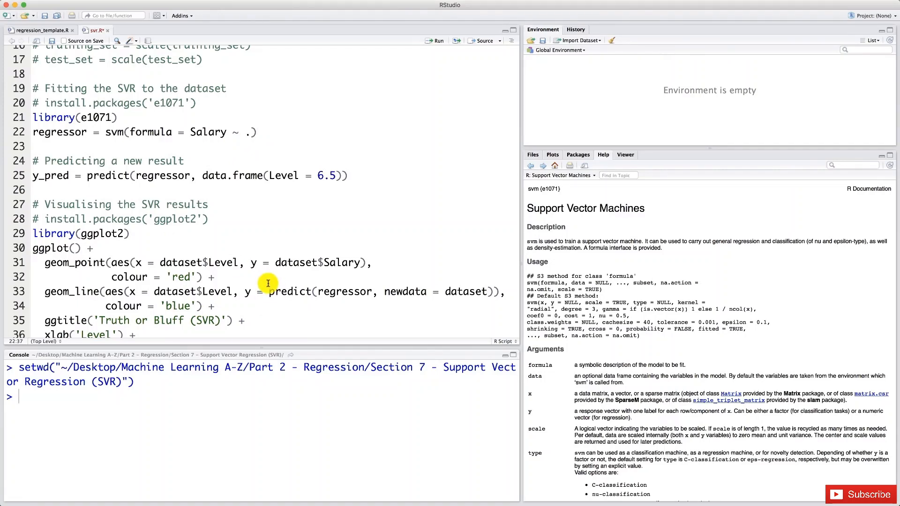
mouse_move(285, 130)
type(",")
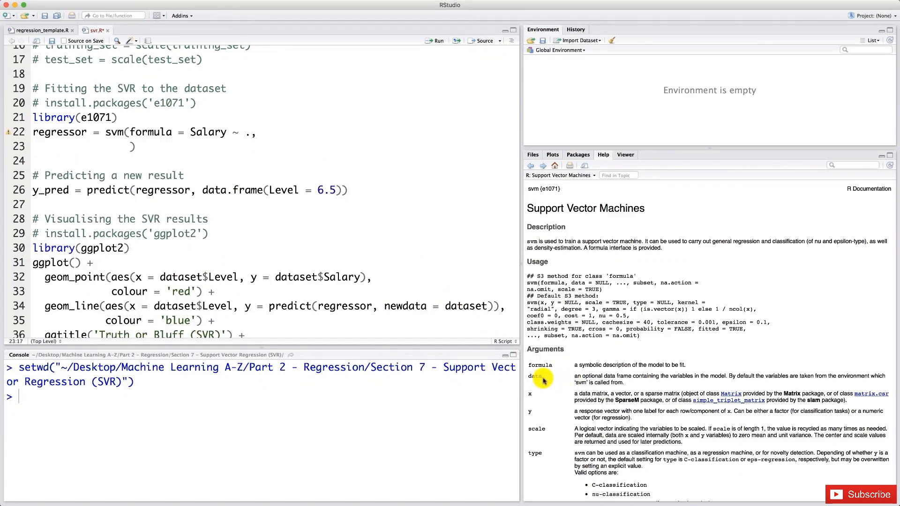
Step: Add data = dataset with a trailing comma and move the closing parenthesis to a new line
type("data")
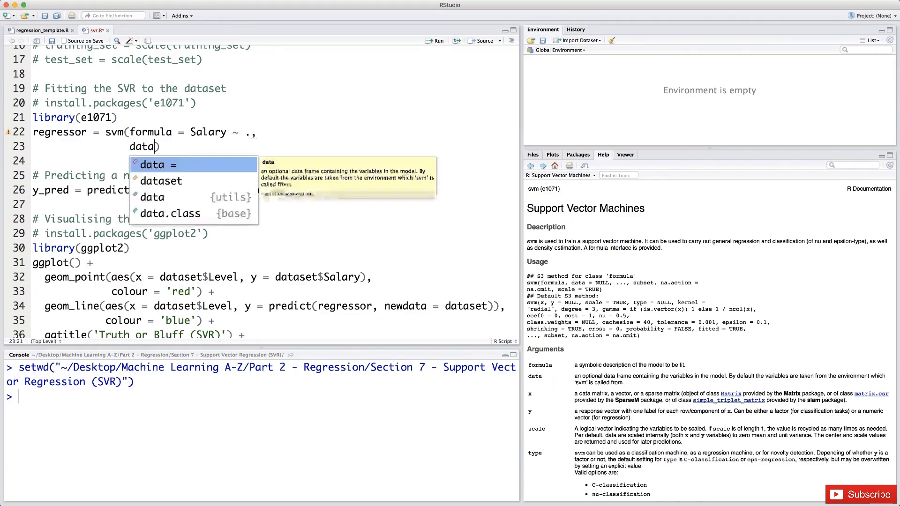
left_click(152, 165)
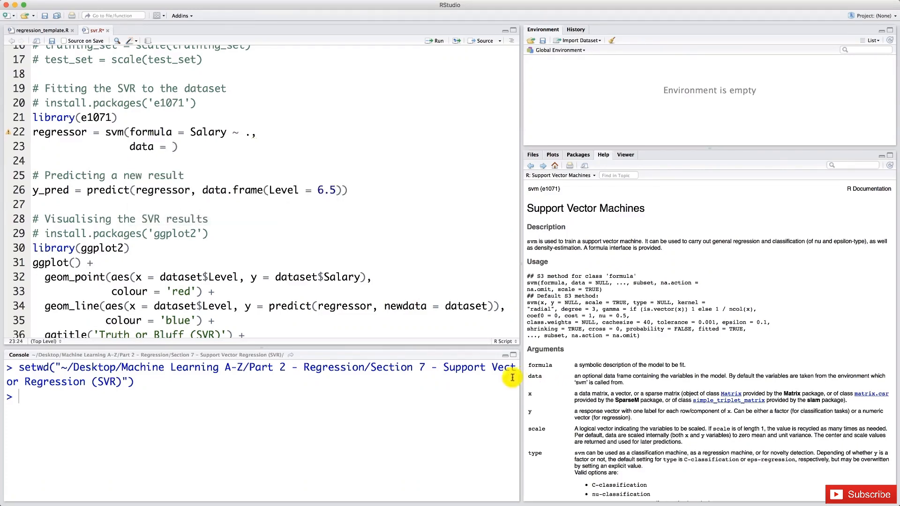
scroll("up", 3)
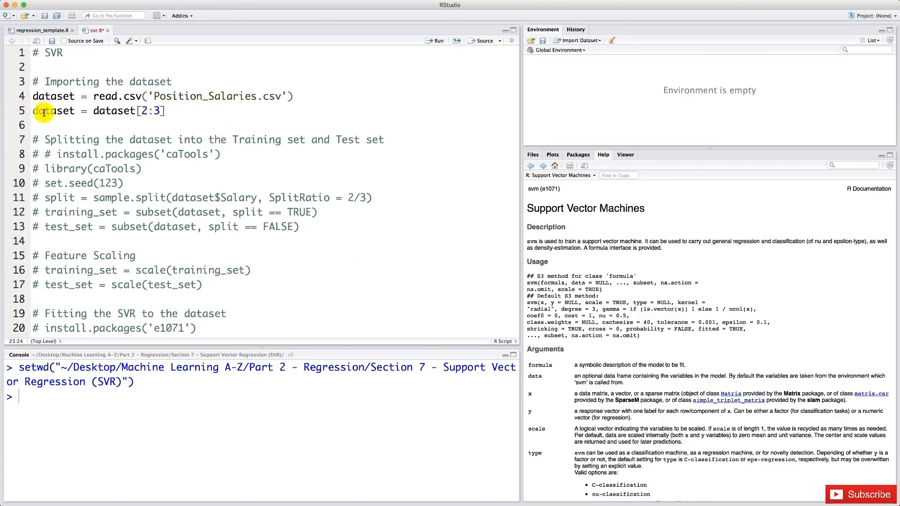
mouse_move(248, 139)
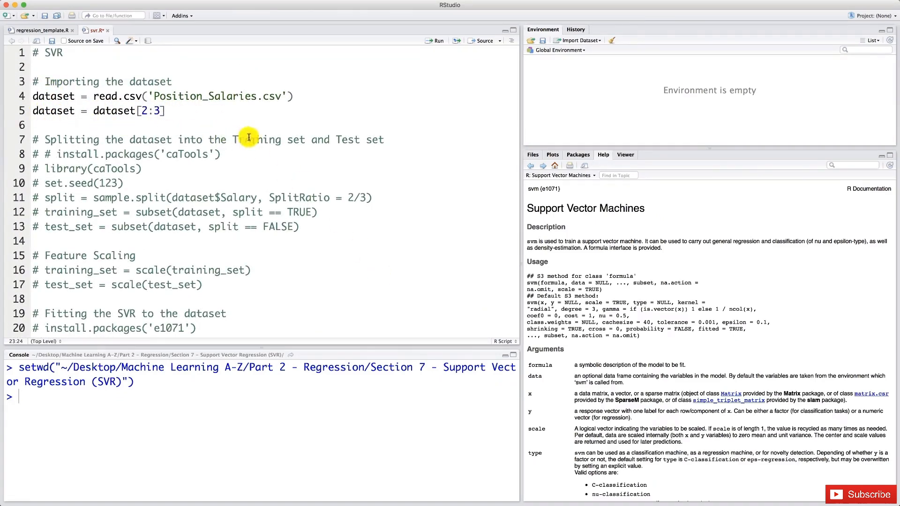
scroll("down", 3)
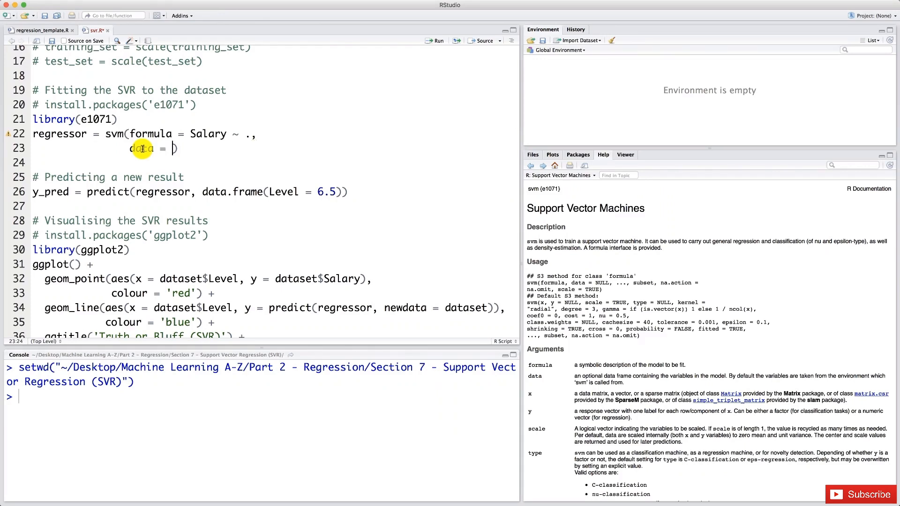
type("dataset")
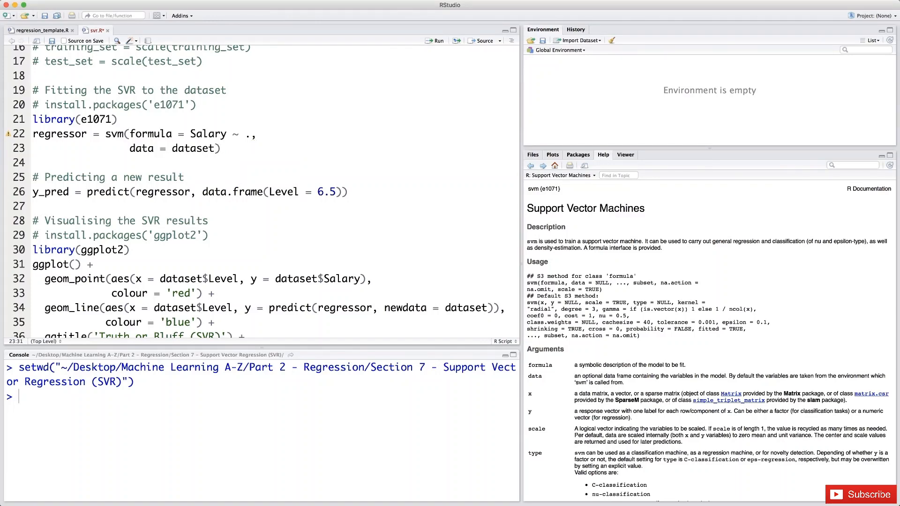
type(",")
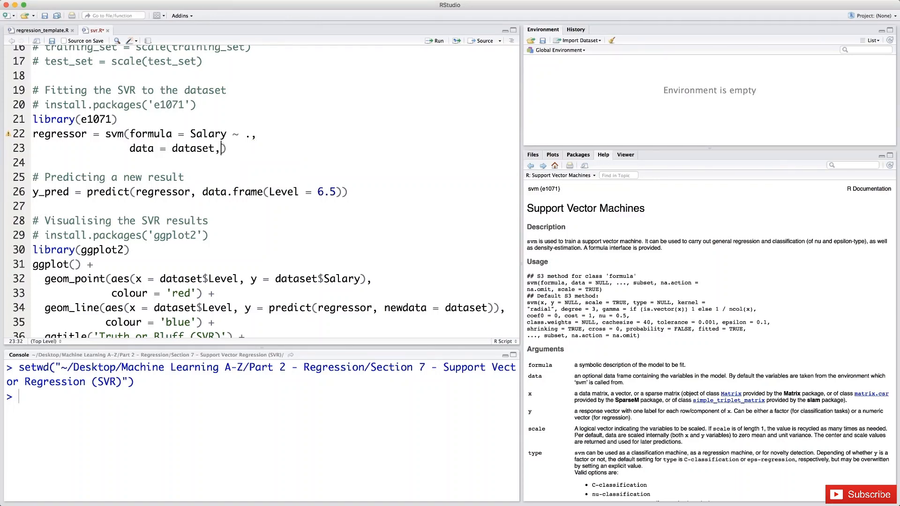
key("Return")
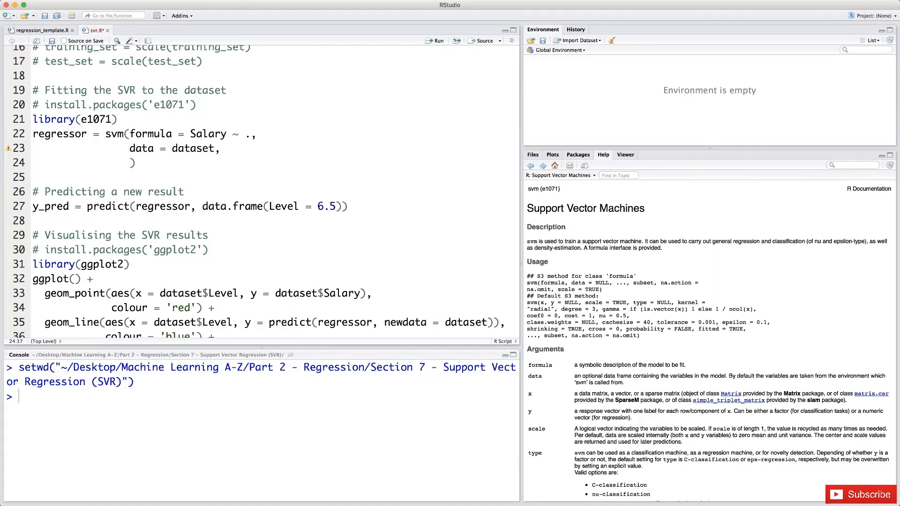
mouse_move(538, 405)
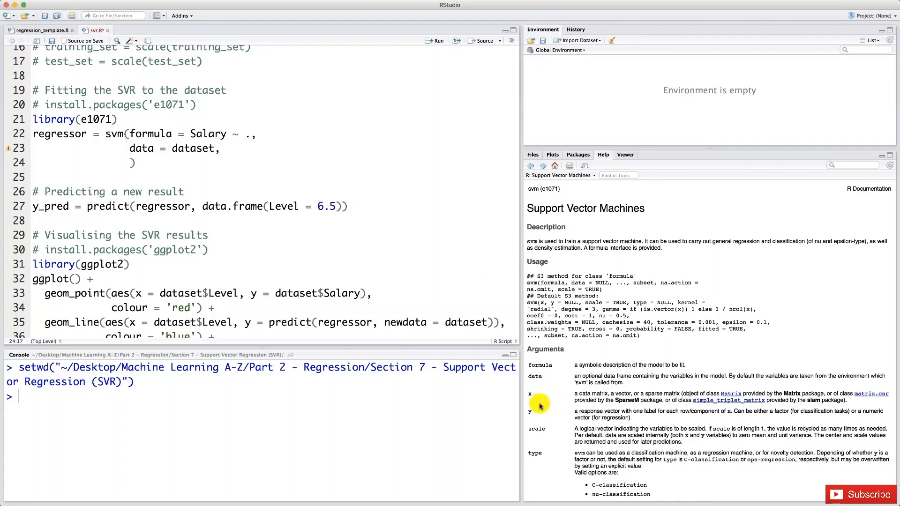
mouse_move(550, 414)
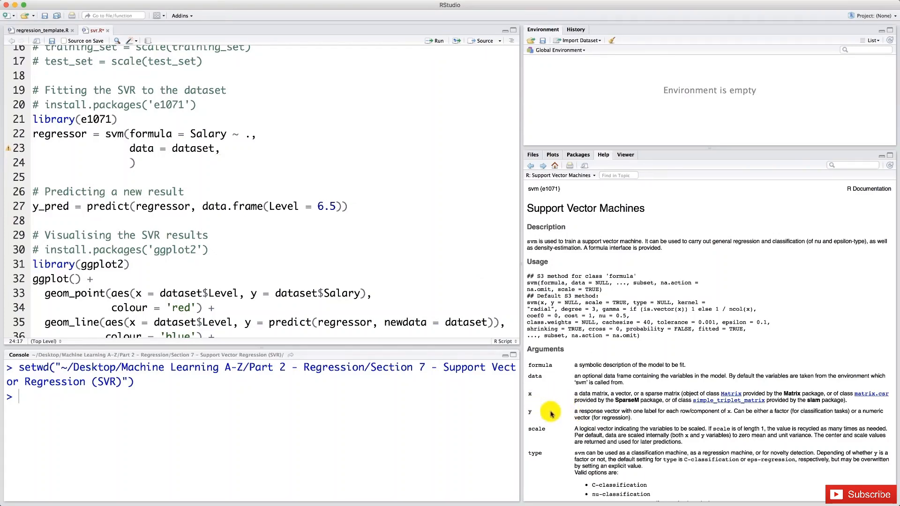
Step: Scroll the svm help page down to the type argument options
scroll("down", 3)
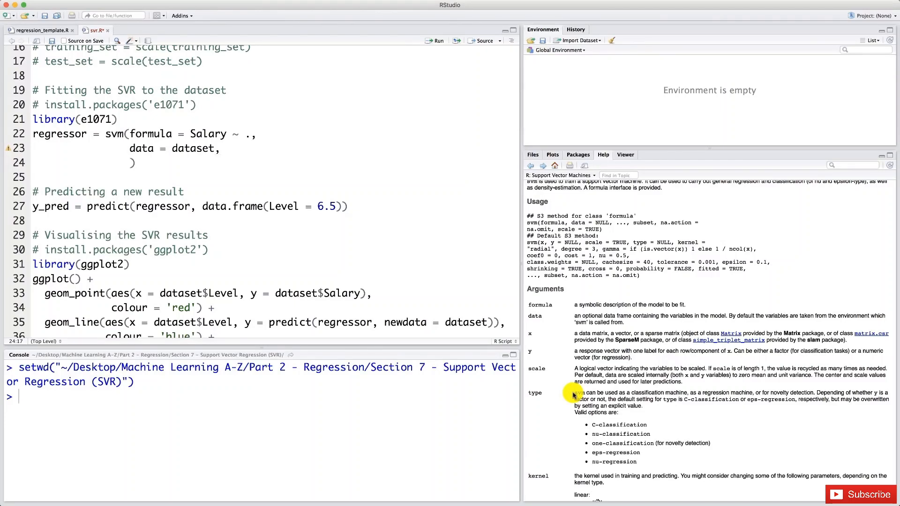
mouse_move(546, 403)
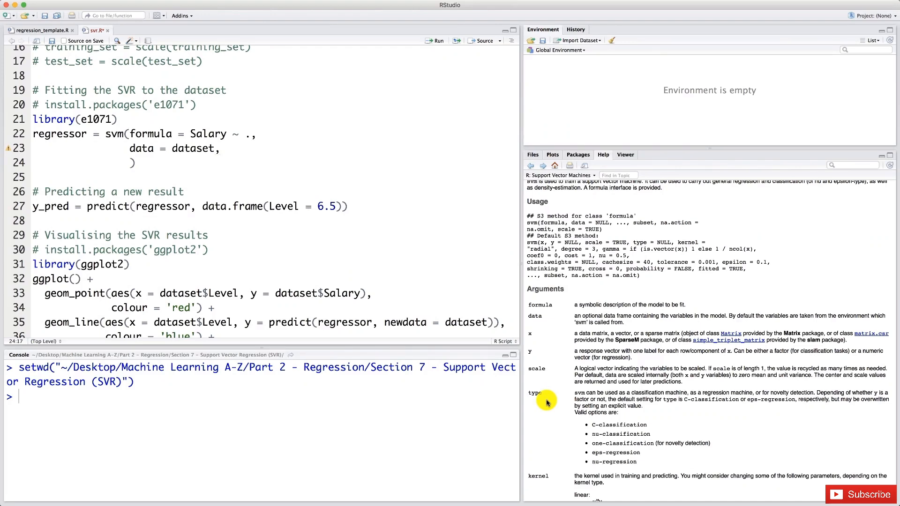
mouse_move(641, 457)
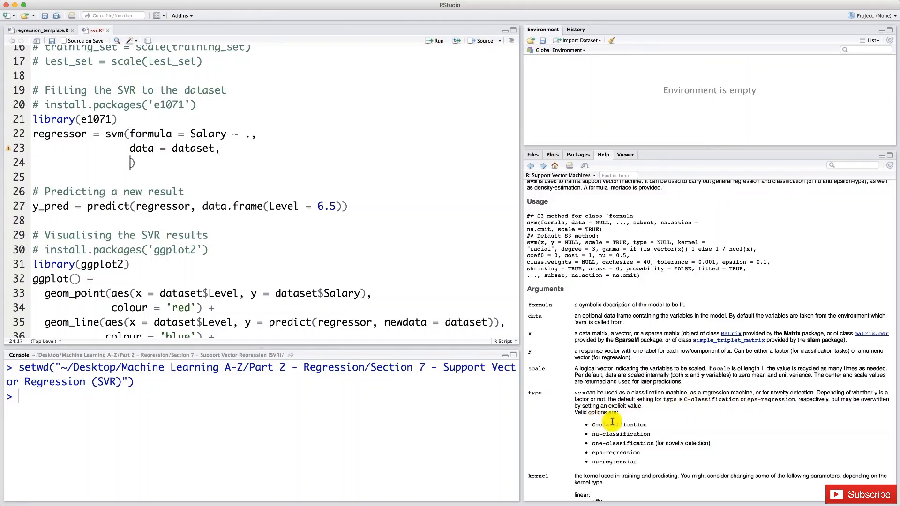
mouse_move(707, 431)
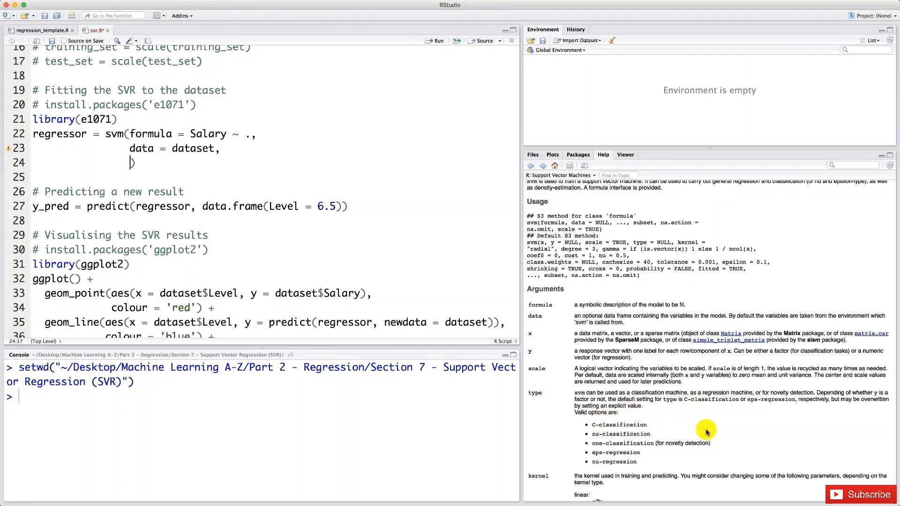
mouse_move(582, 458)
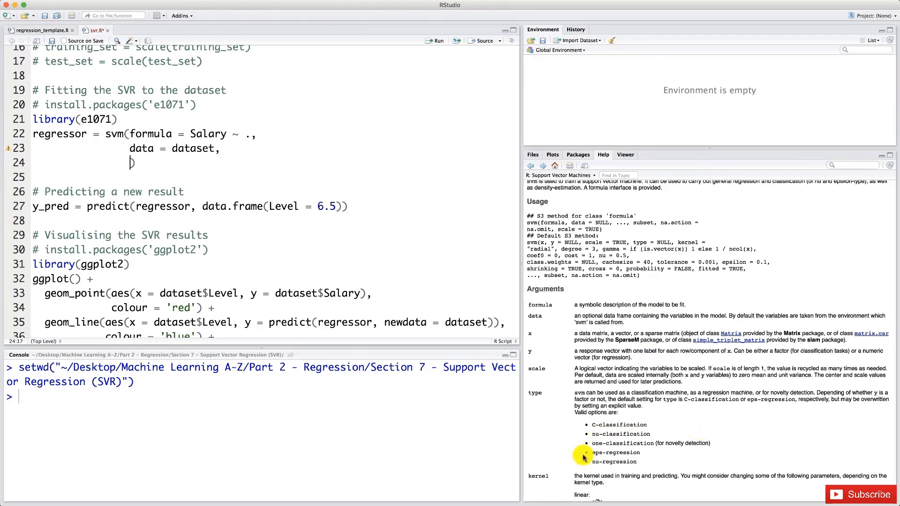
mouse_move(636, 459)
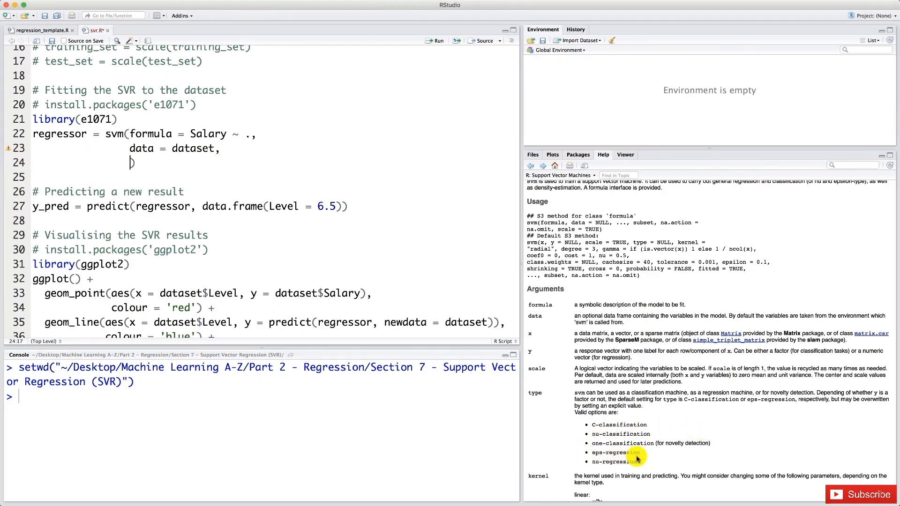
mouse_move(581, 433)
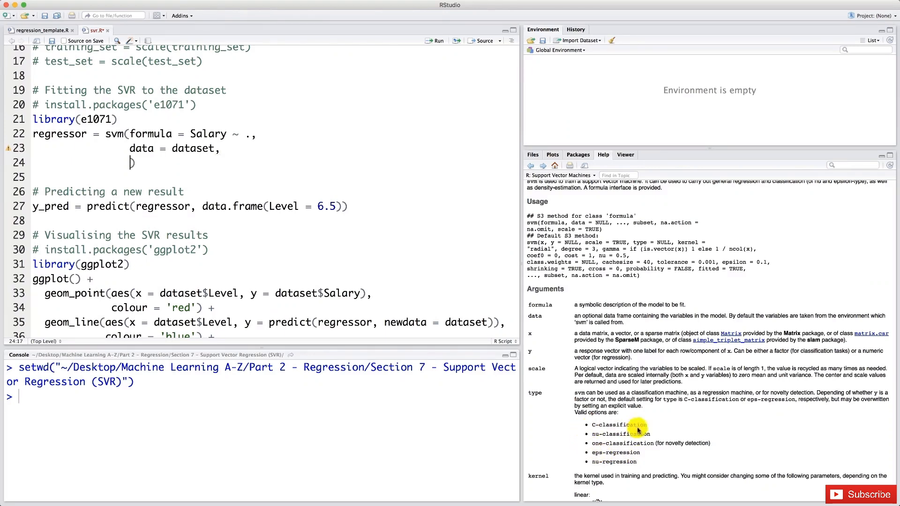
mouse_move(669, 426)
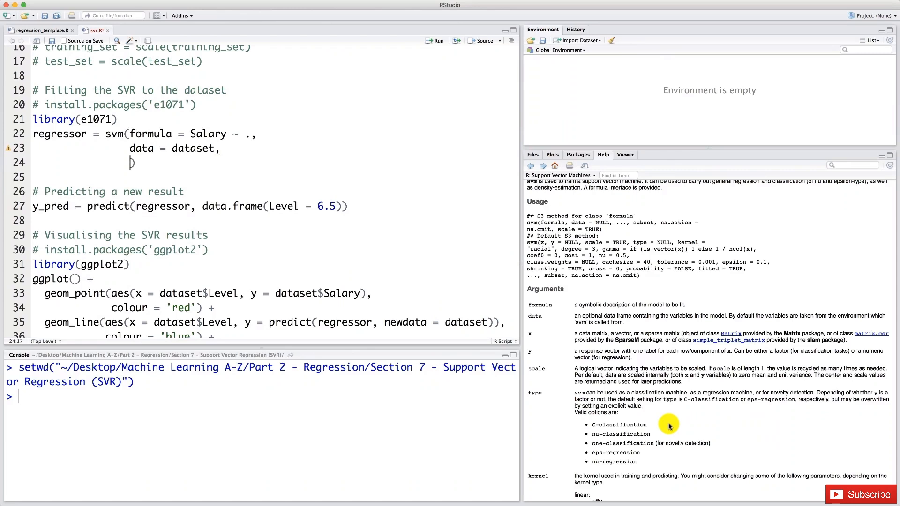
mouse_move(642, 418)
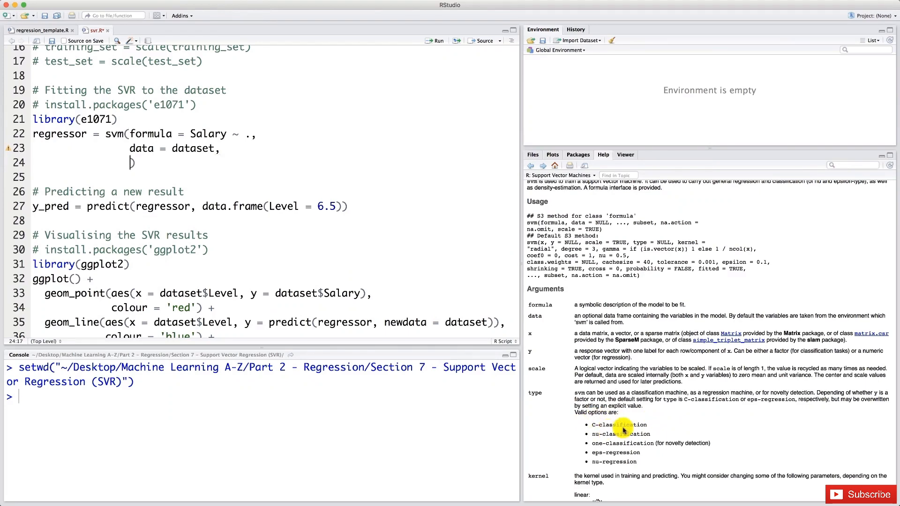
mouse_move(630, 454)
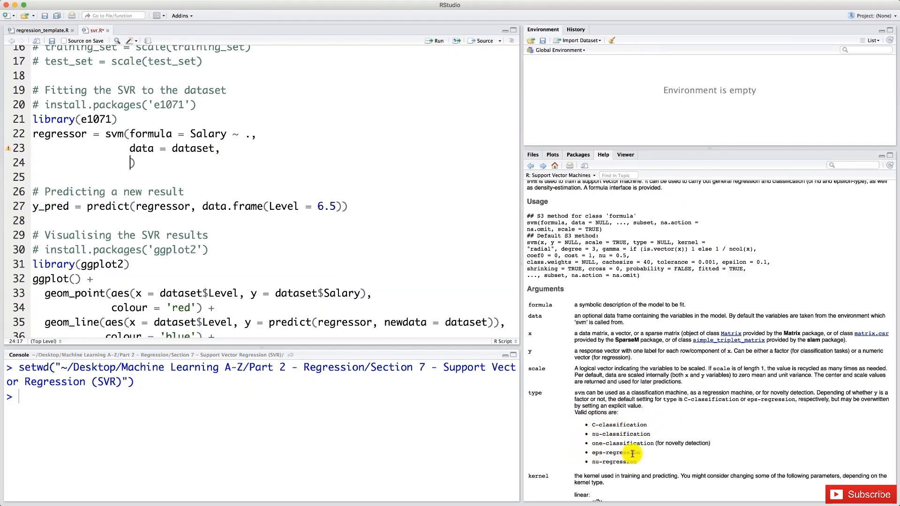
mouse_move(388, 167)
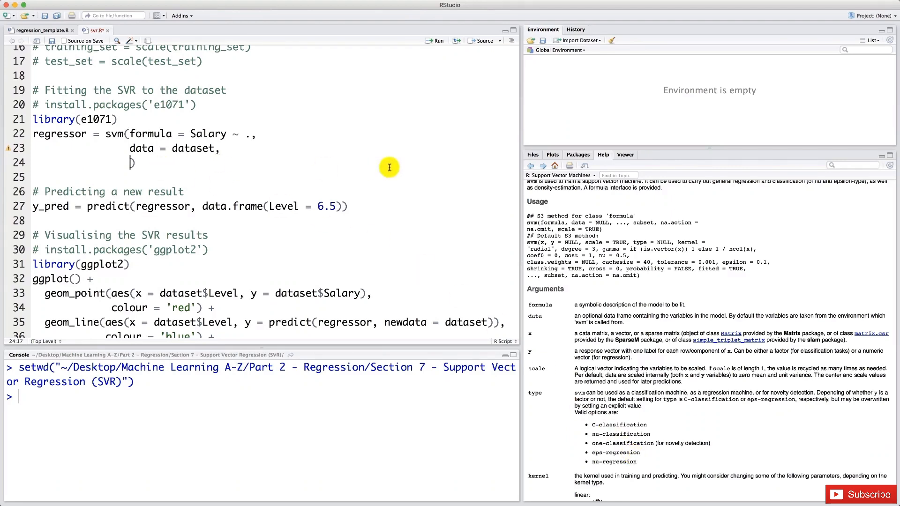
Step: Begin the third argument type = eps on line 24 of the svm call
type("type")
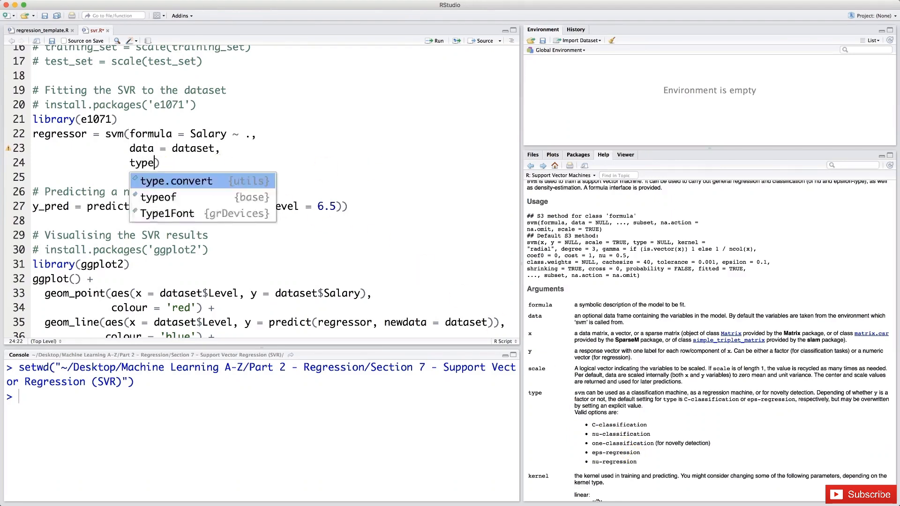
type("= eps")
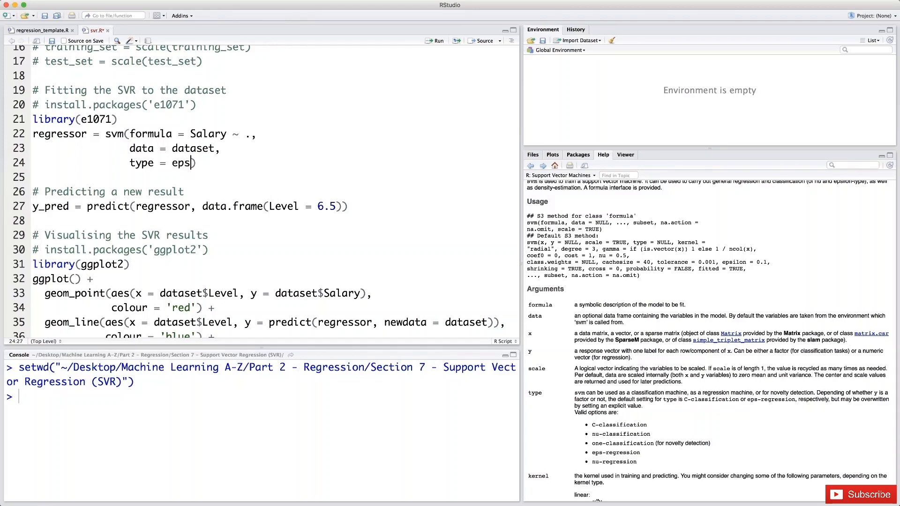